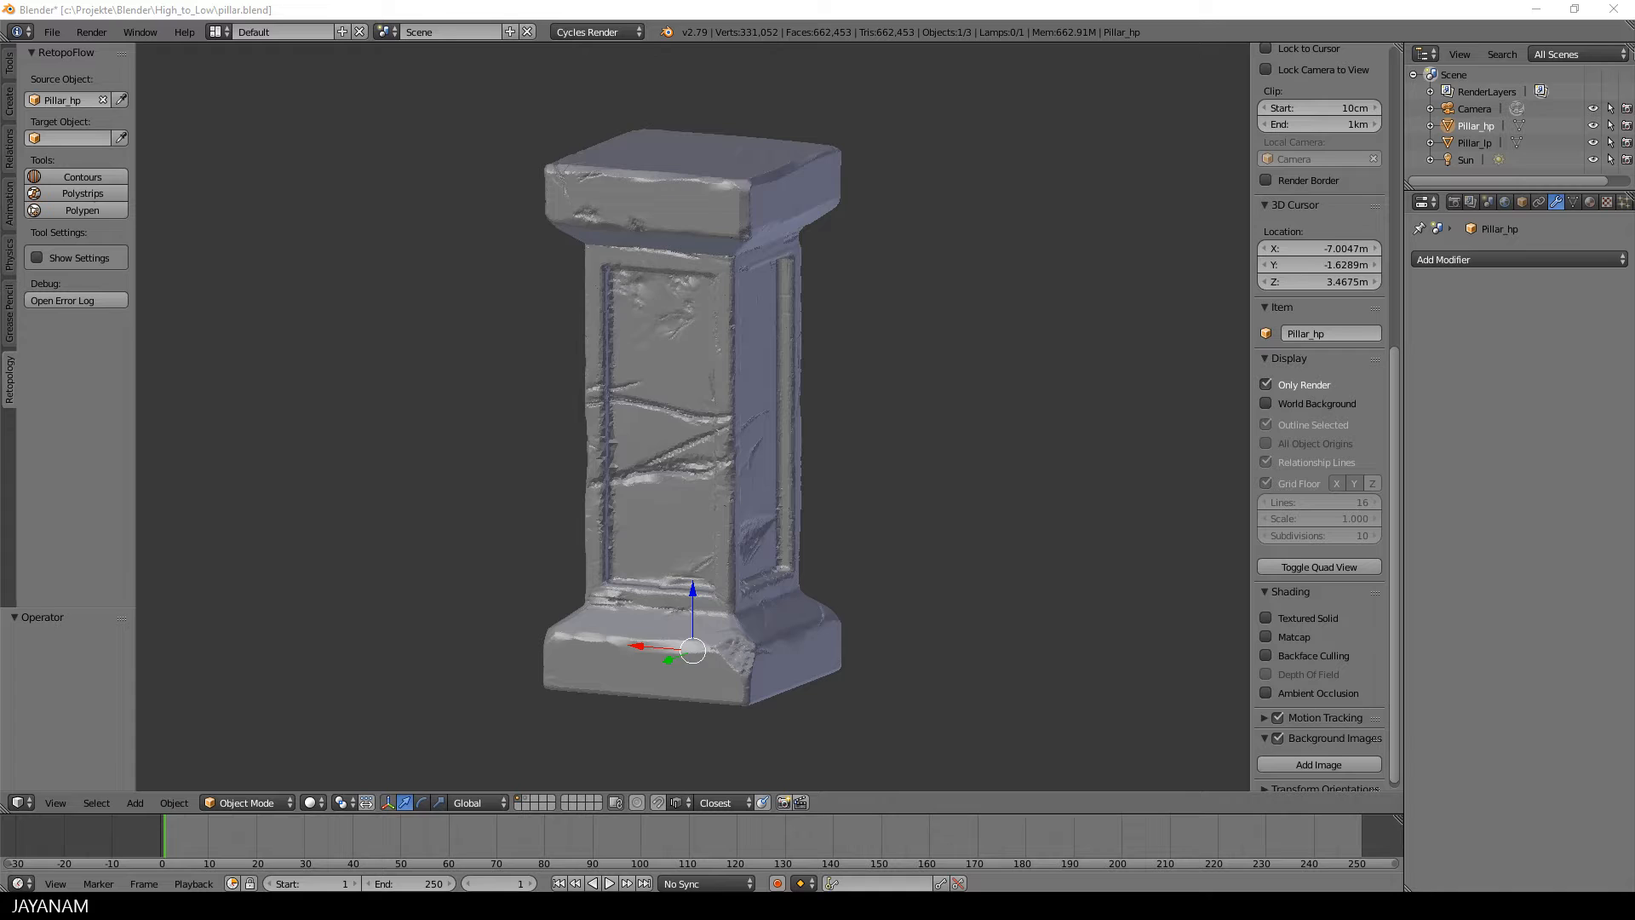
mouse_move(851, 317)
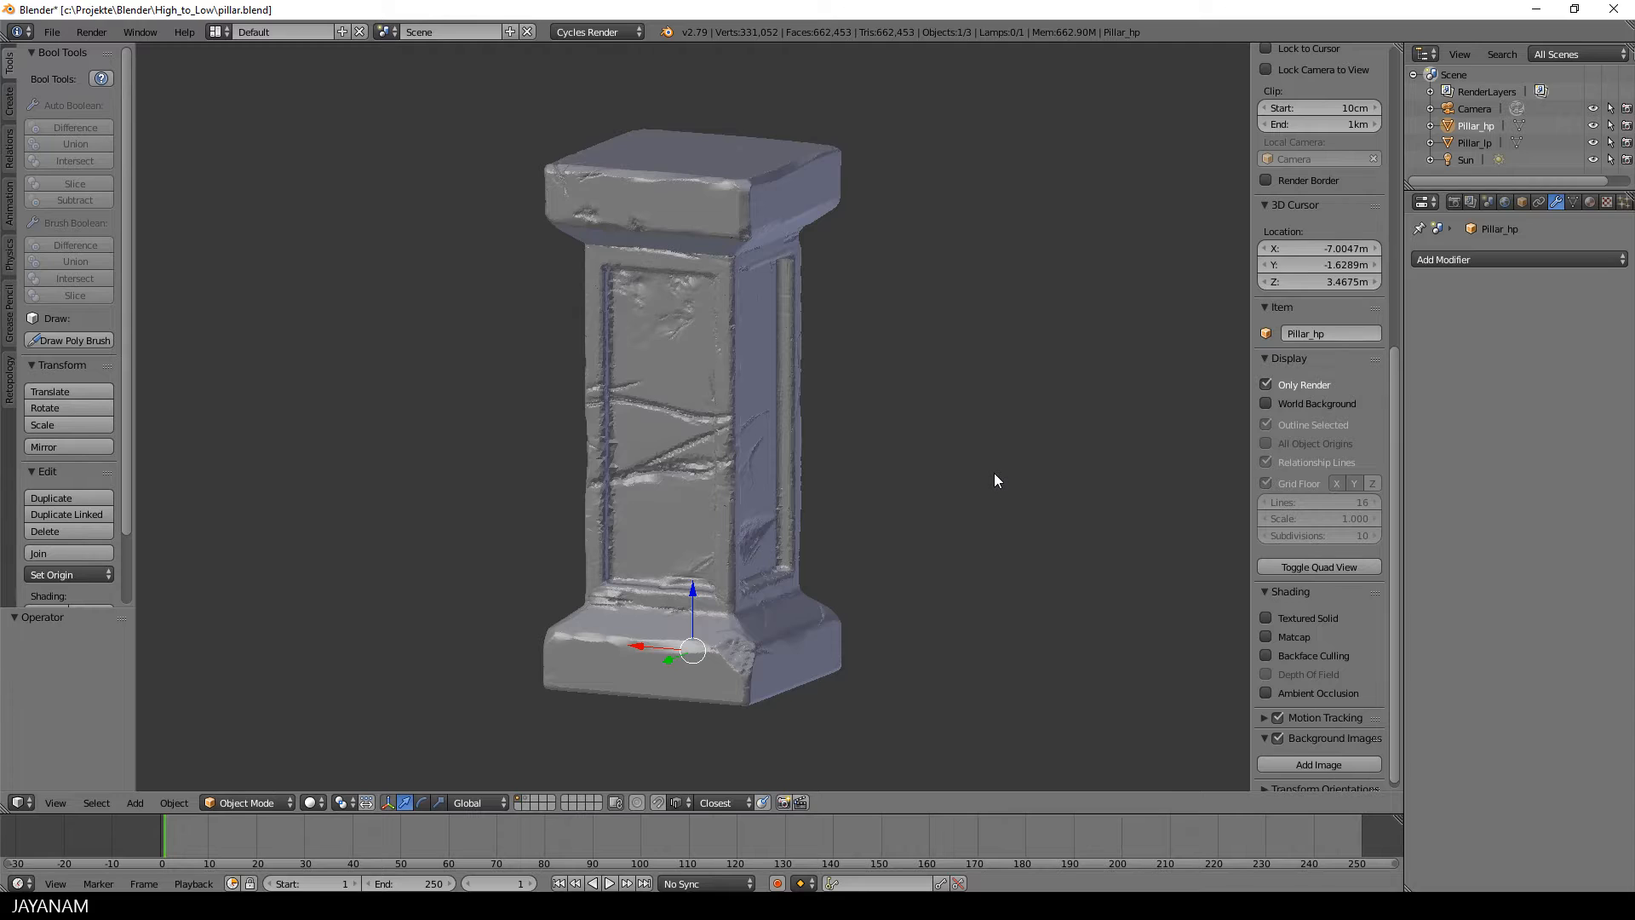
- Enable Matcap shading and choose the red clay matcap for the scanned pillar
left_click(1267, 635)
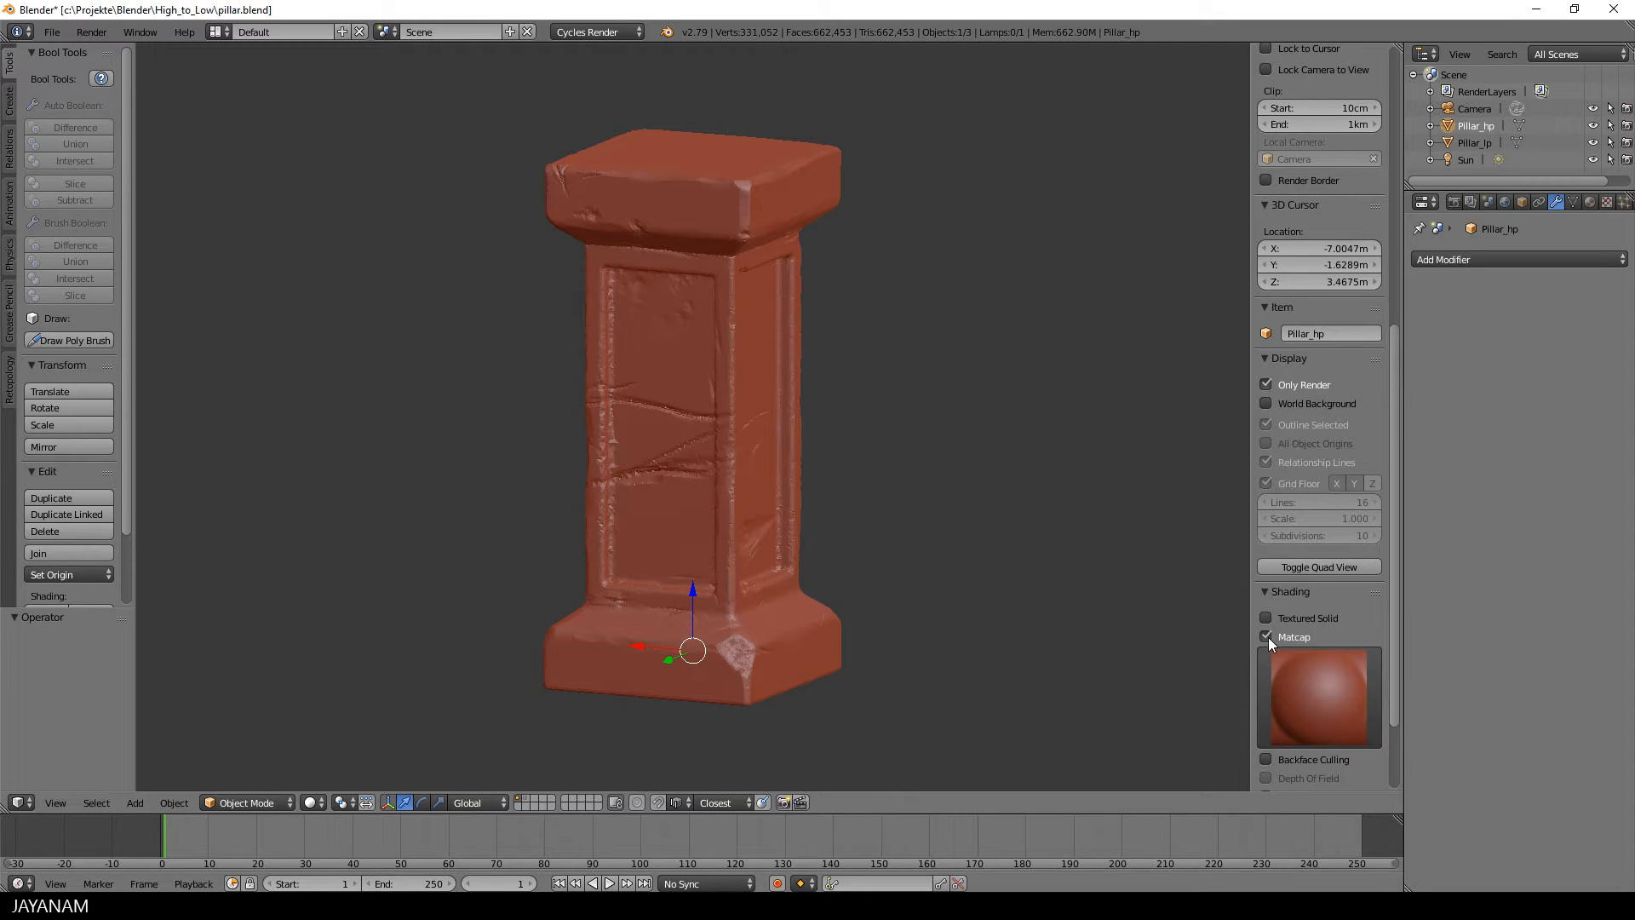
left_click(1319, 695)
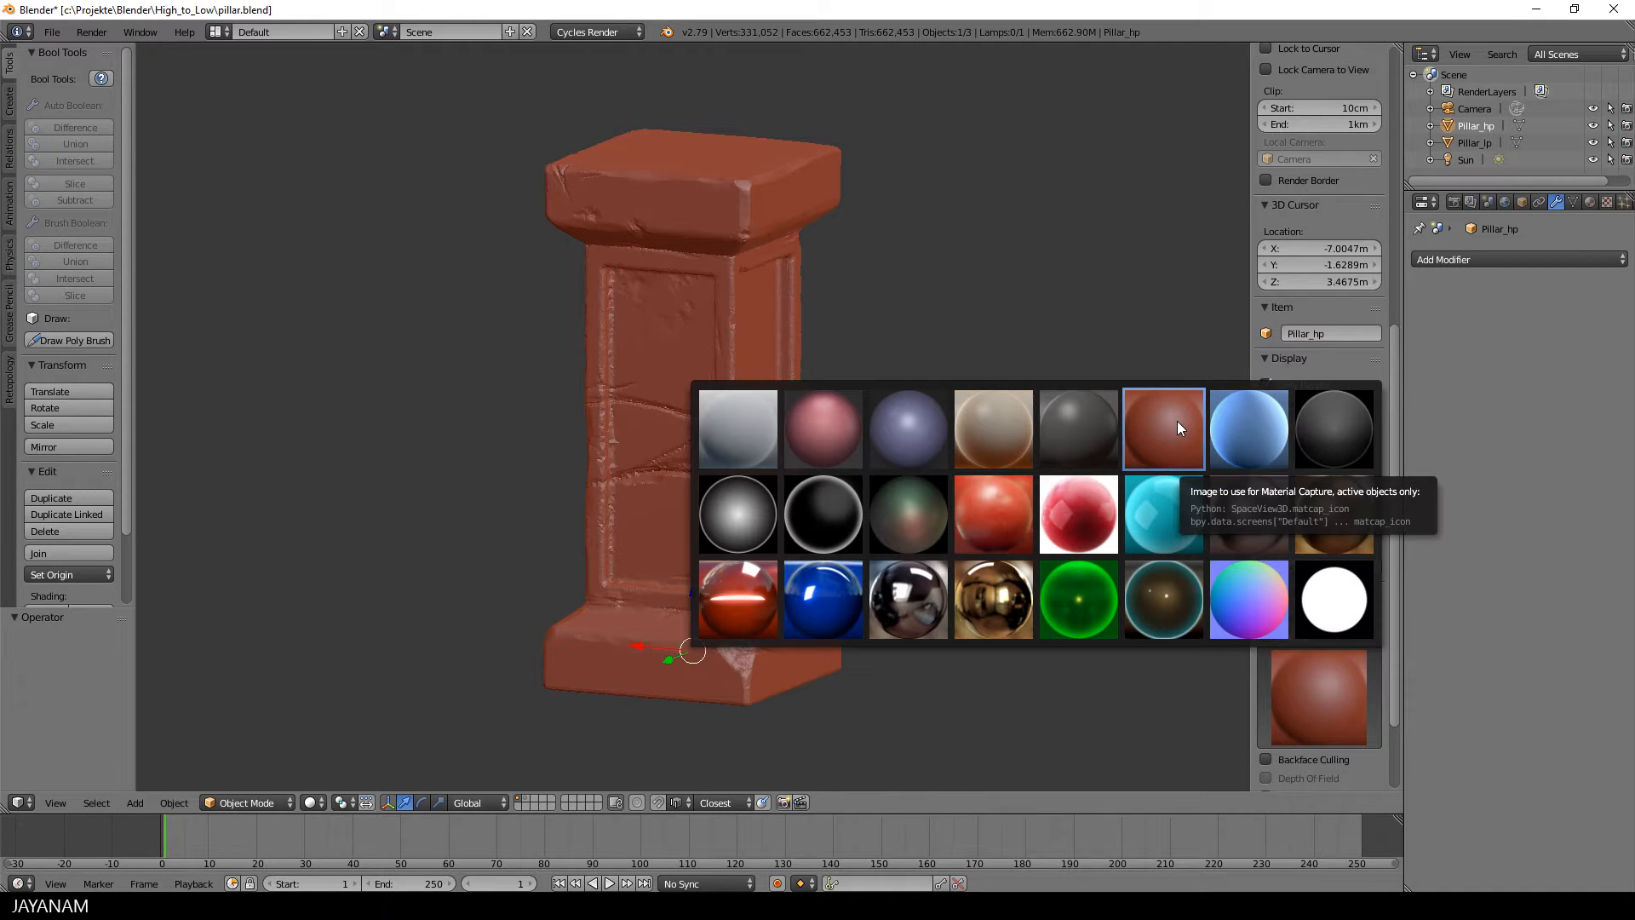
left_click(1163, 430)
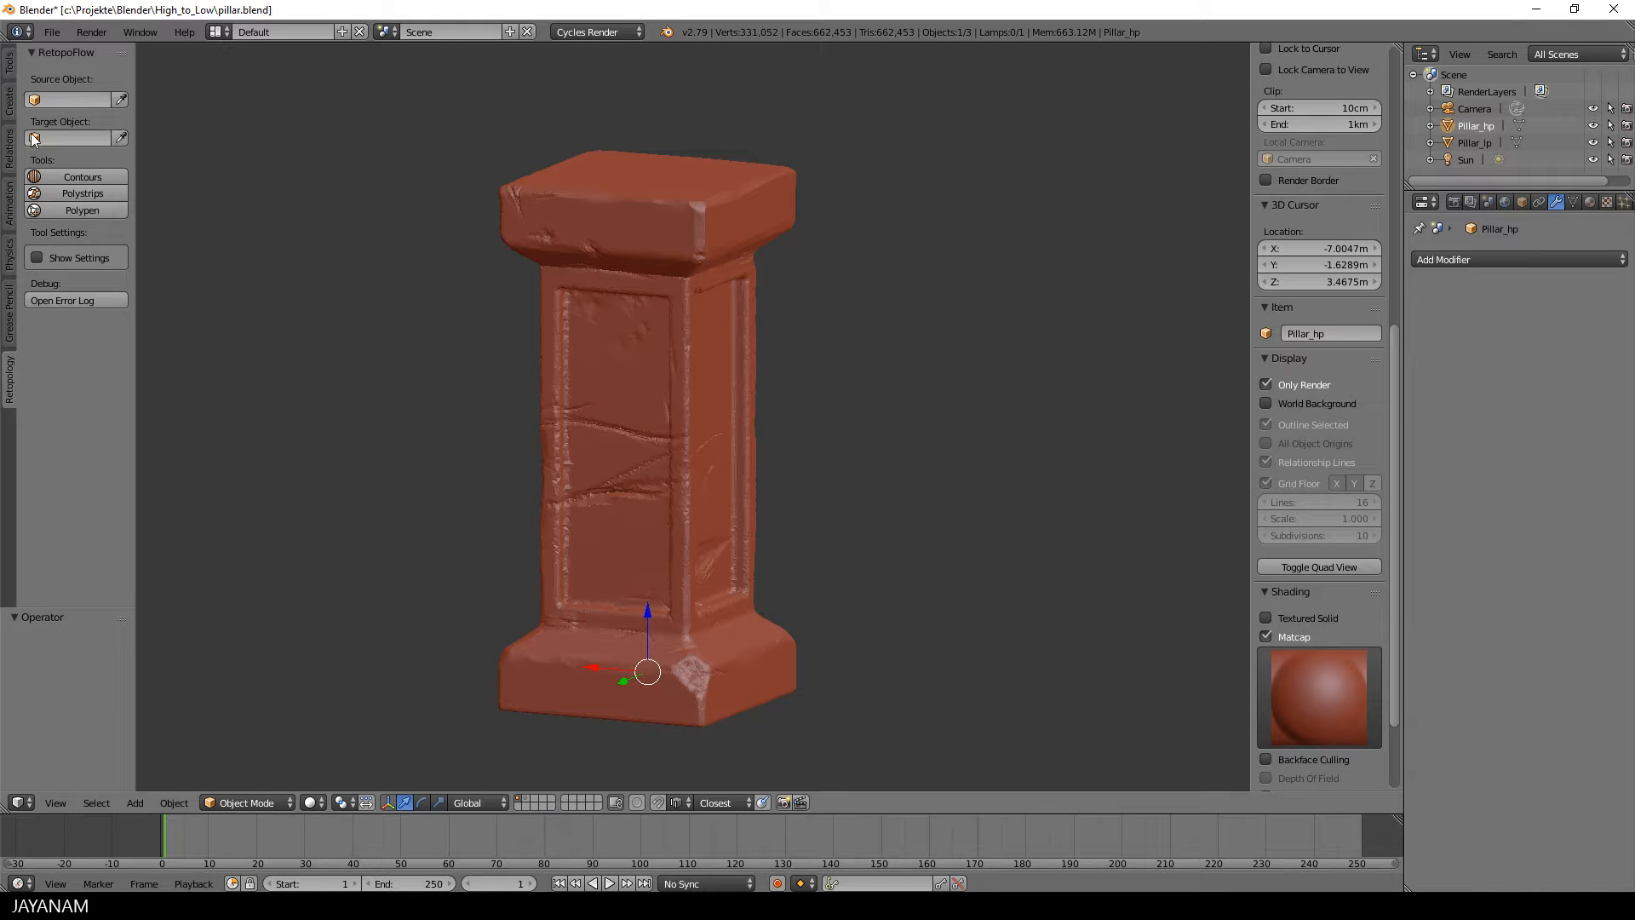
- Reach the RetopoFlow add-on in User Preferences and launch its Documentation page
left_click(49, 30)
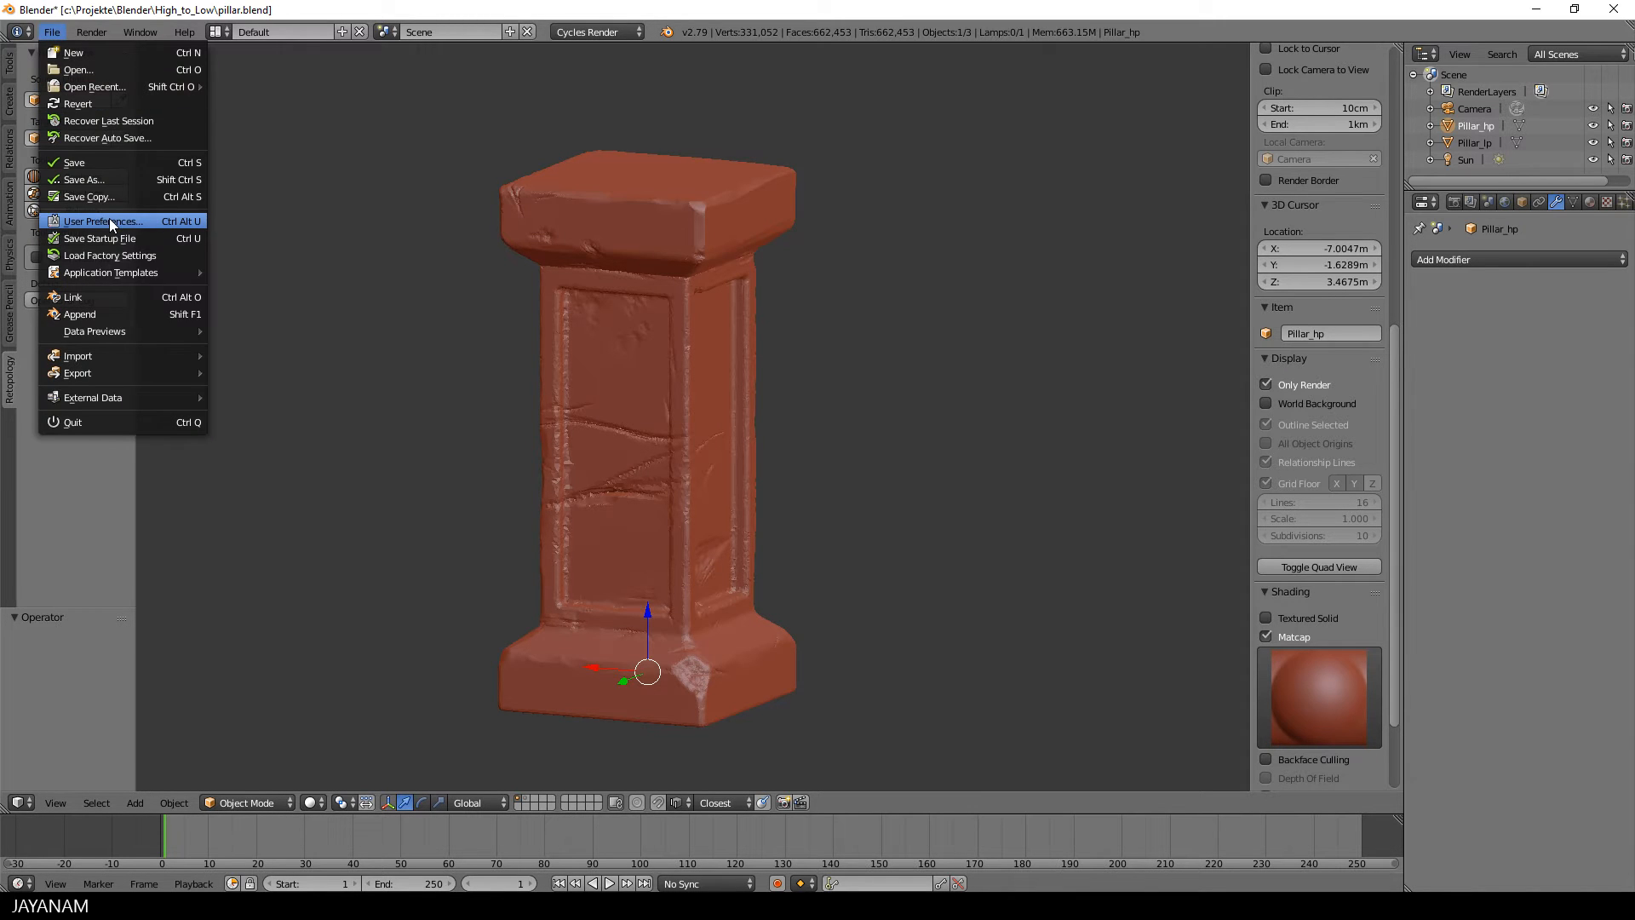
left_click(104, 220)
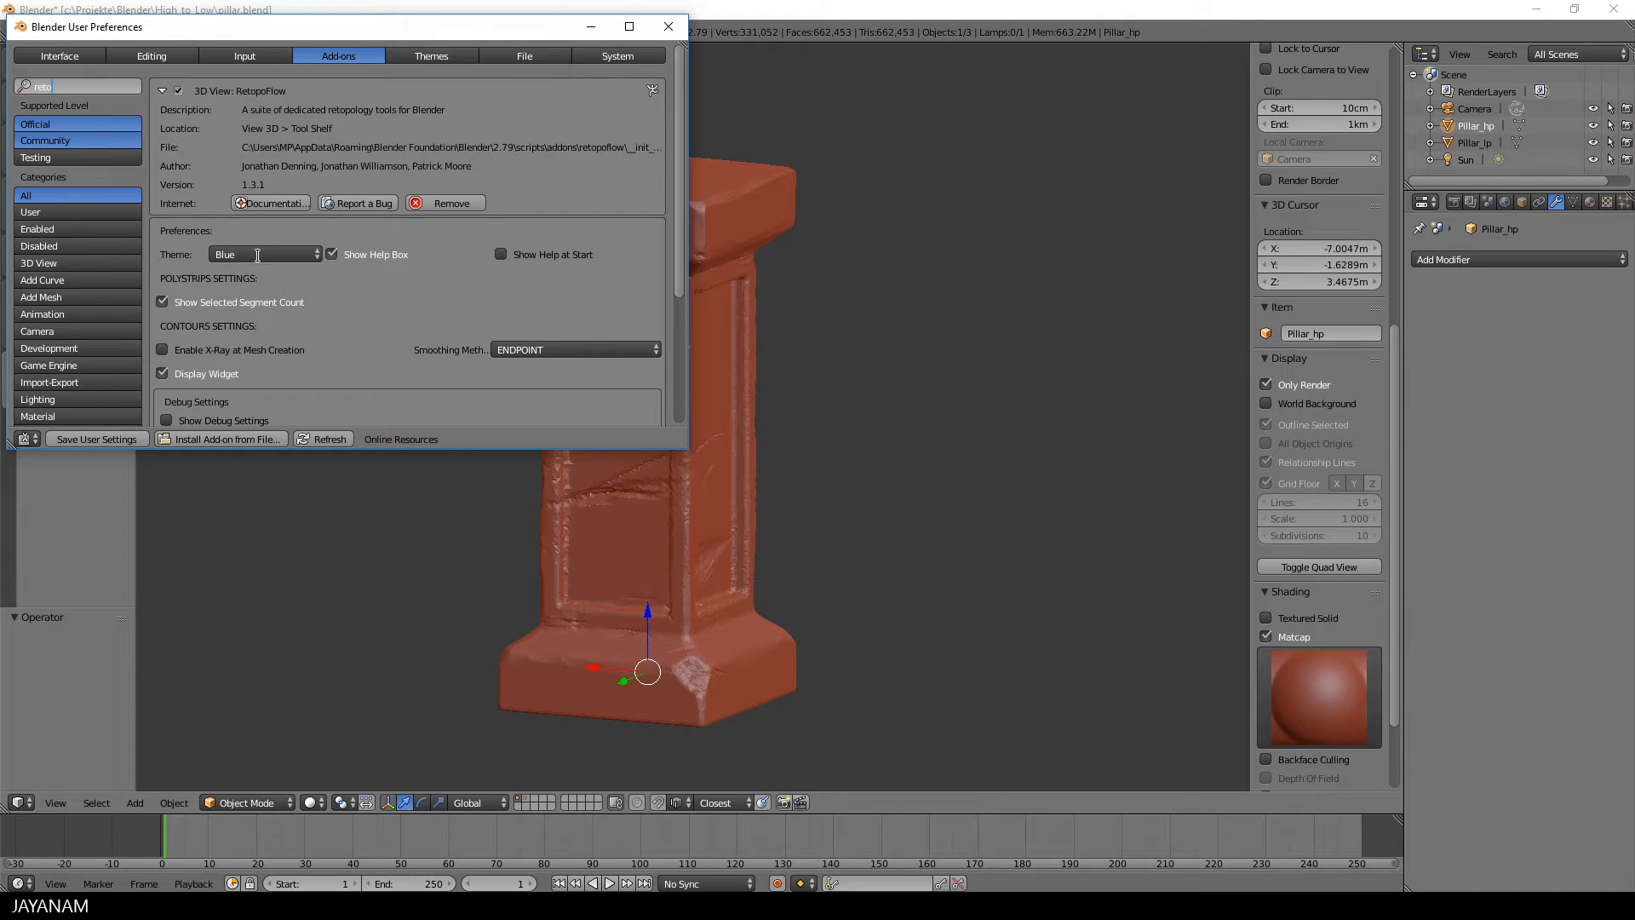
left_click(271, 203)
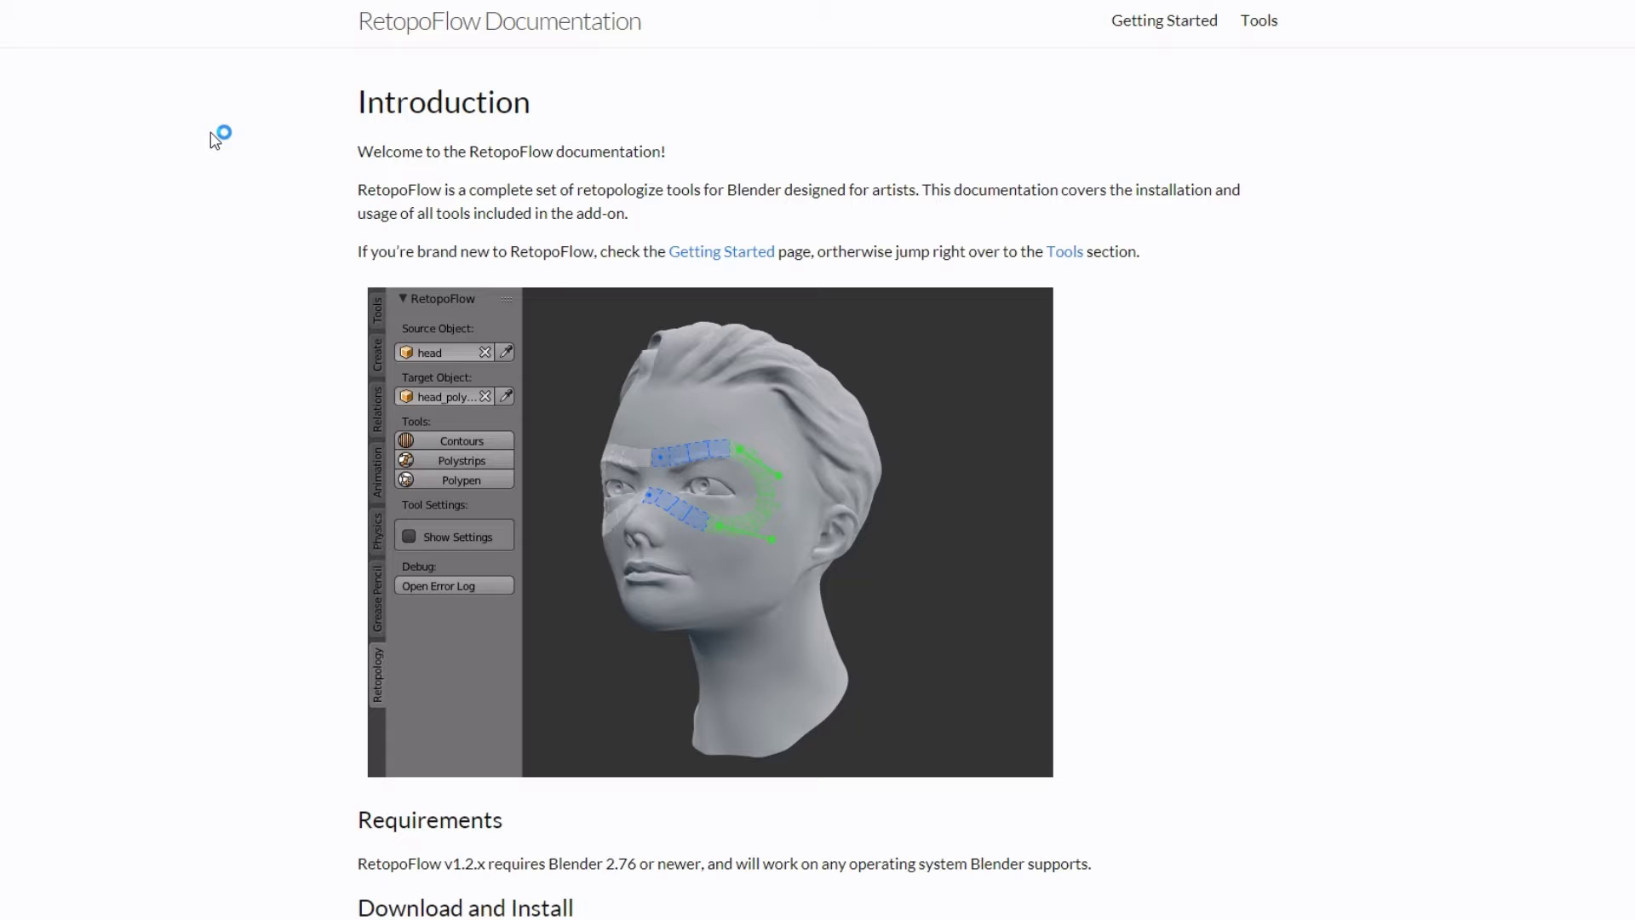
mouse_move(214, 4)
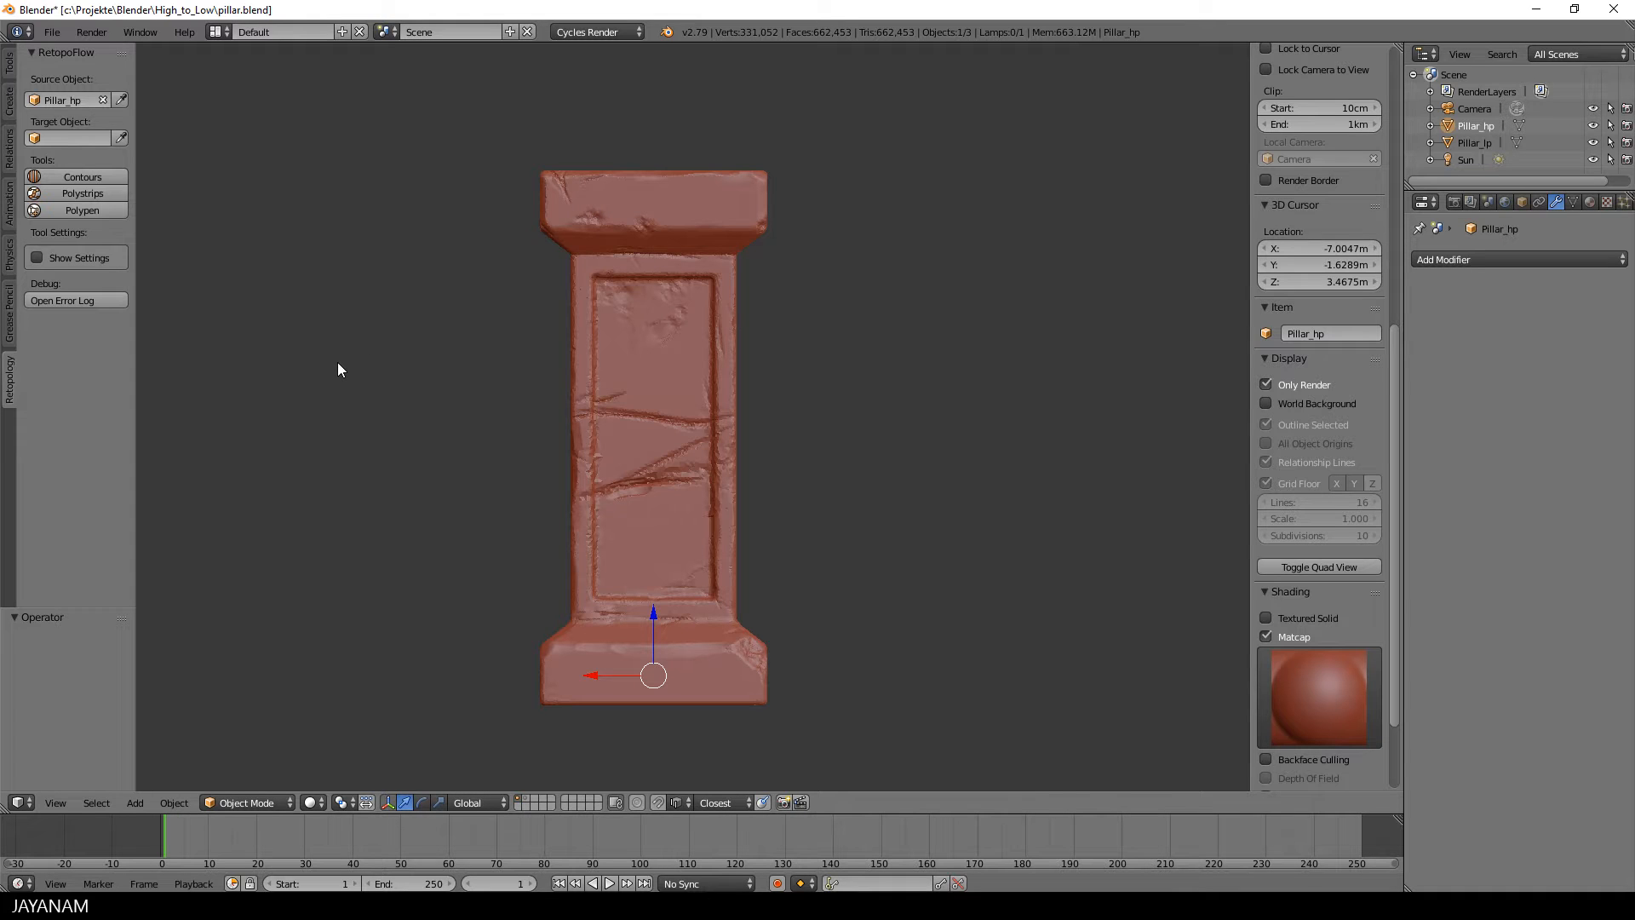
mouse_move(230, 322)
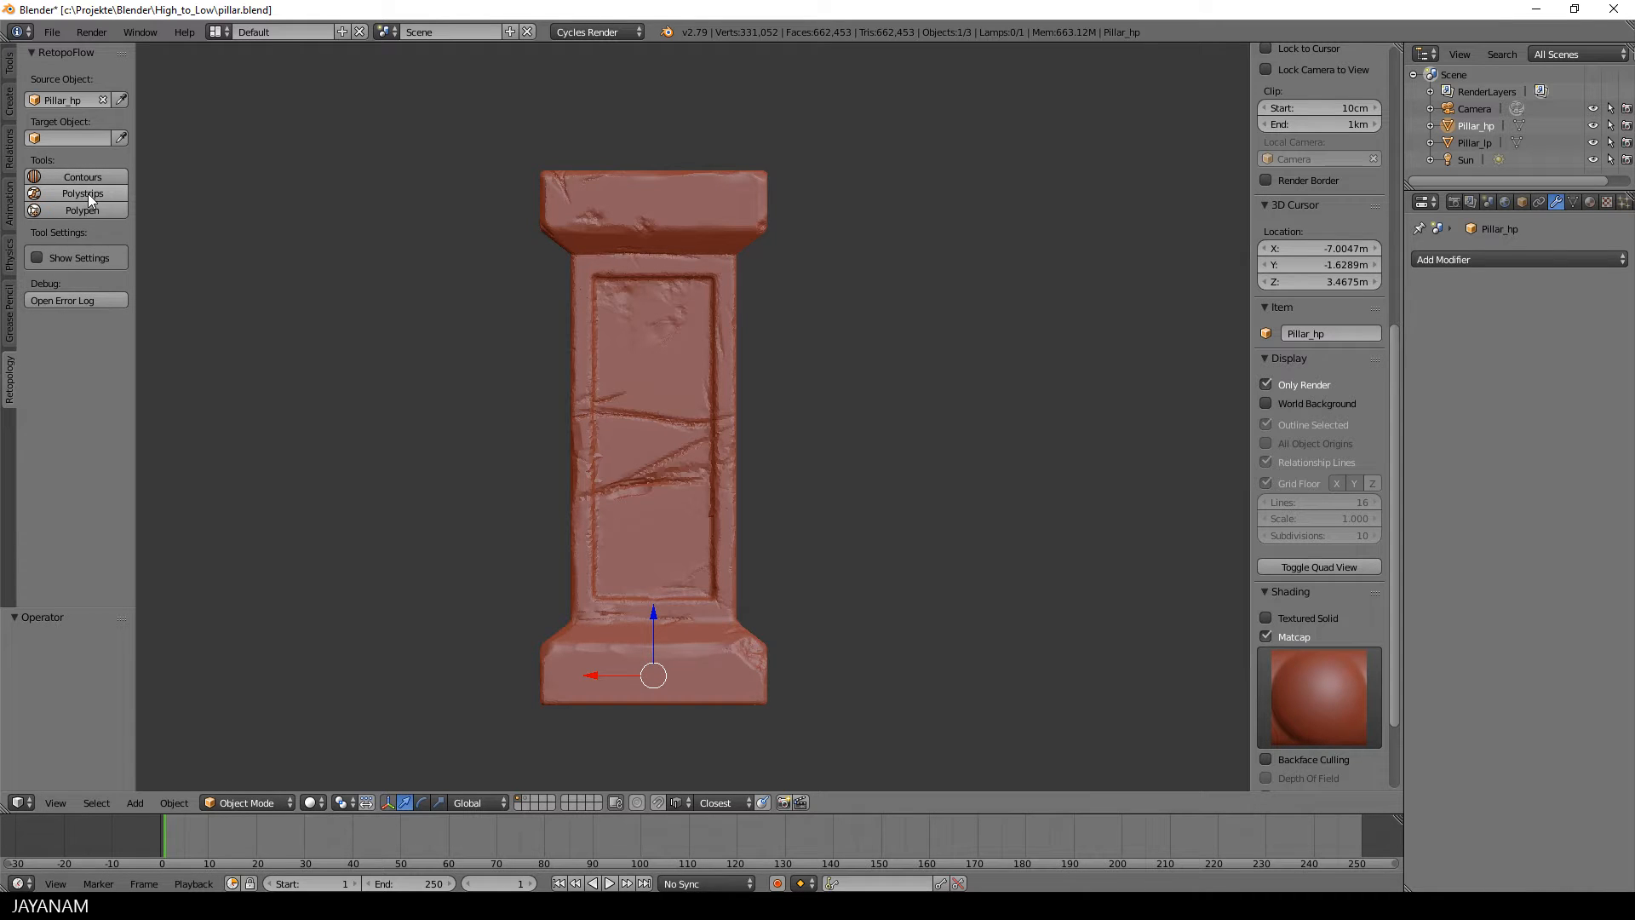
mouse_move(82, 192)
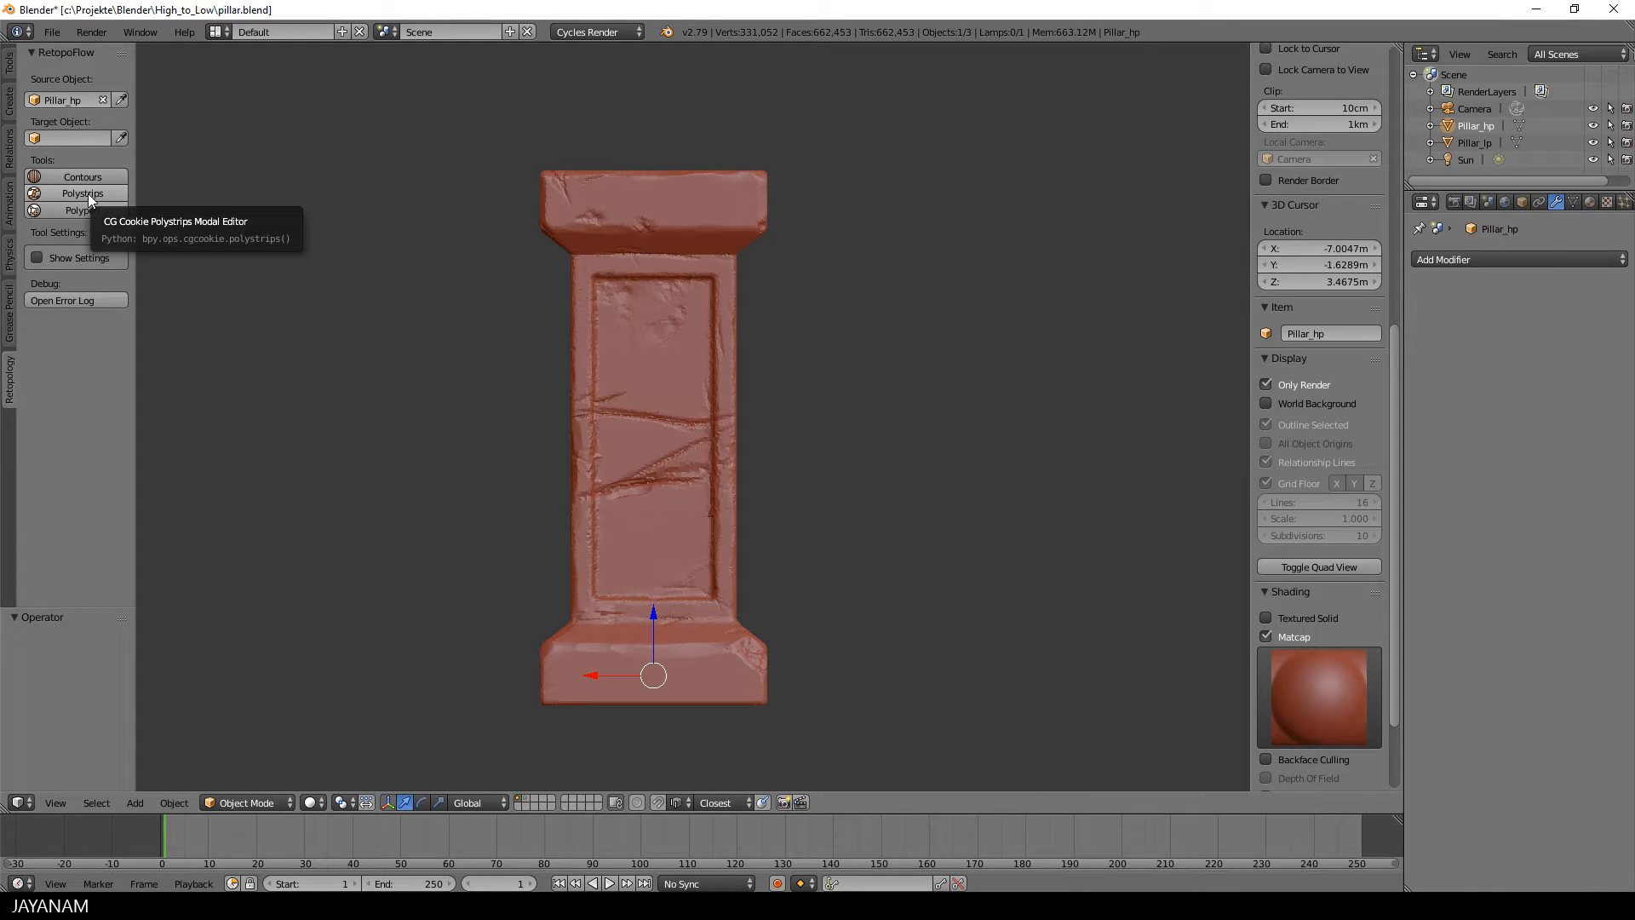
mouse_move(81, 209)
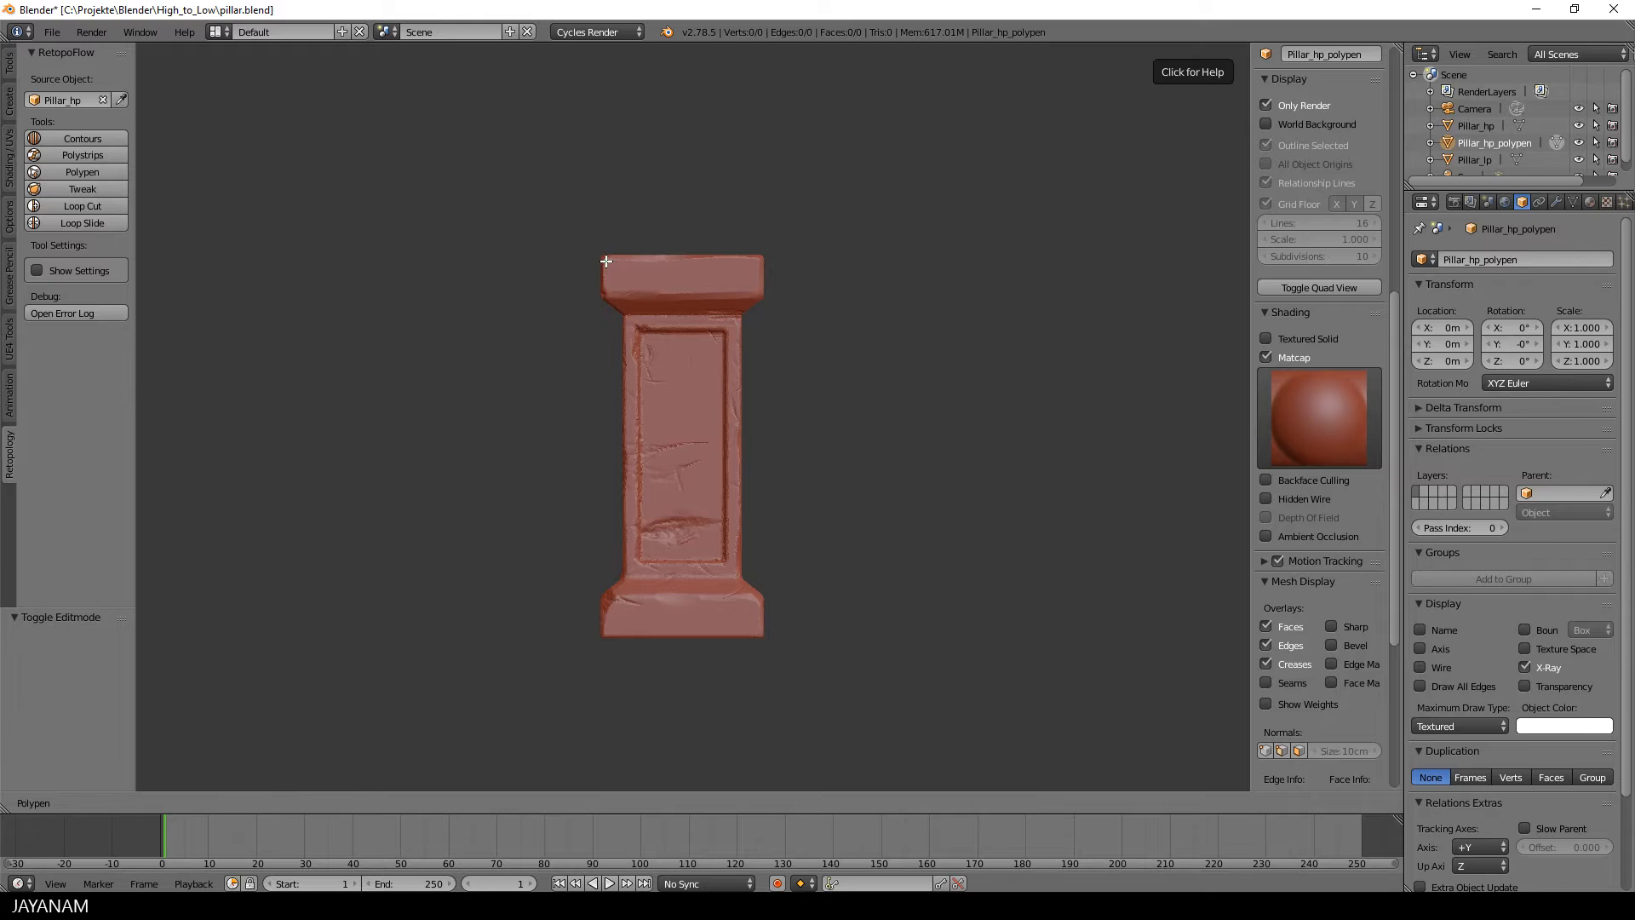
- Draw Polypen edges and faces along the cap's top, front face and corner
left_click_drag(606, 260, 758, 262)
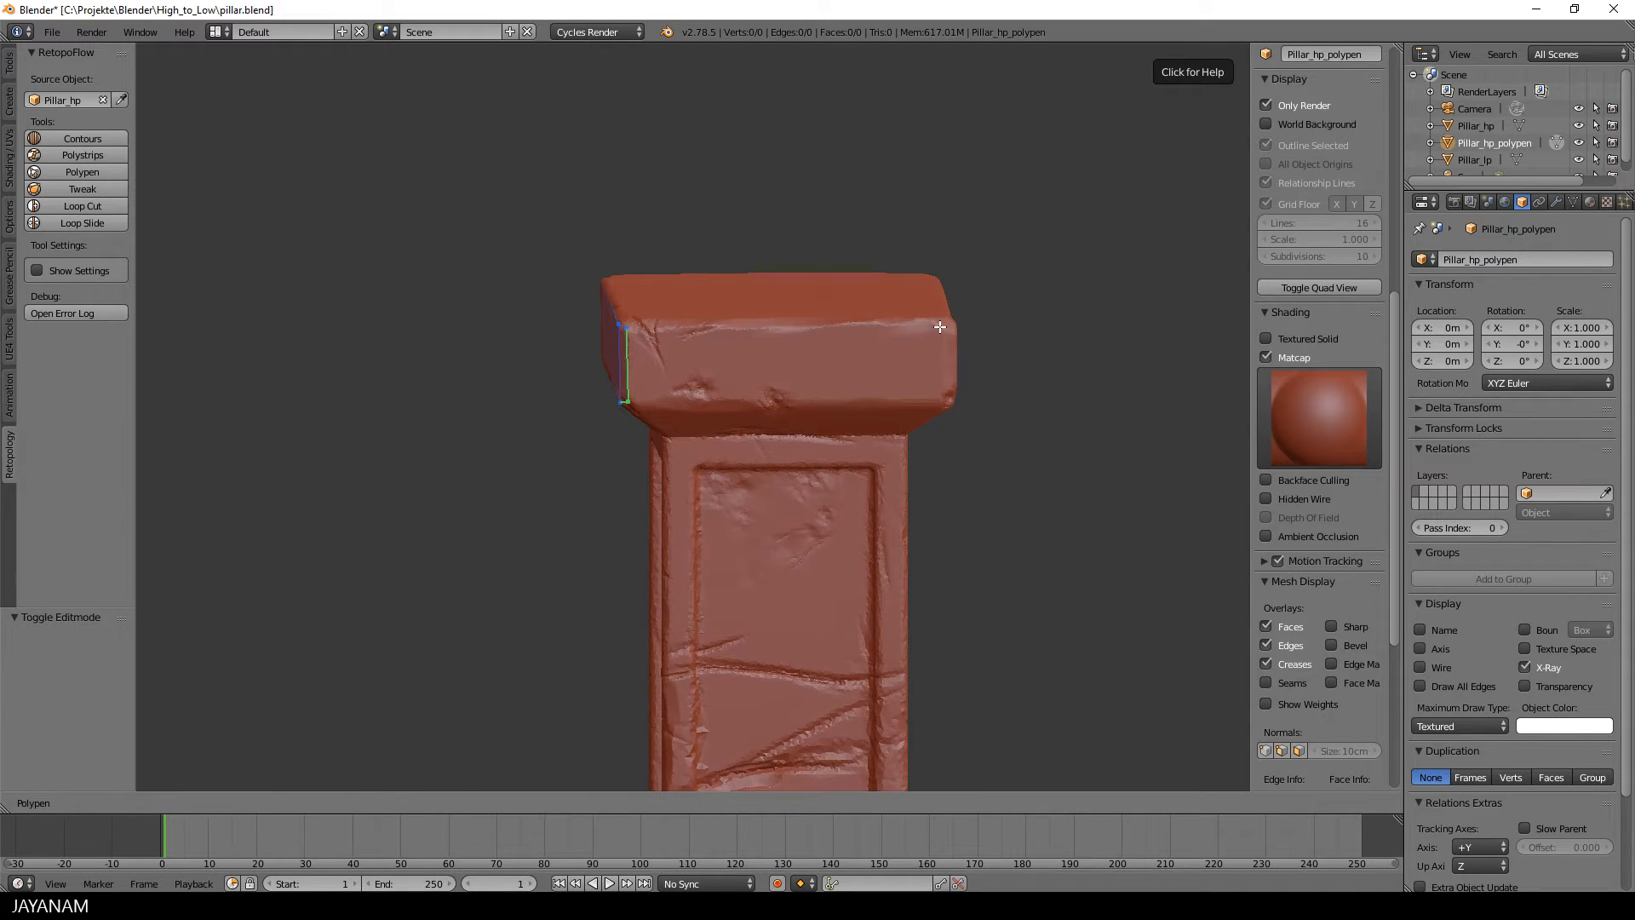
left_click_drag(941, 327, 854, 392)
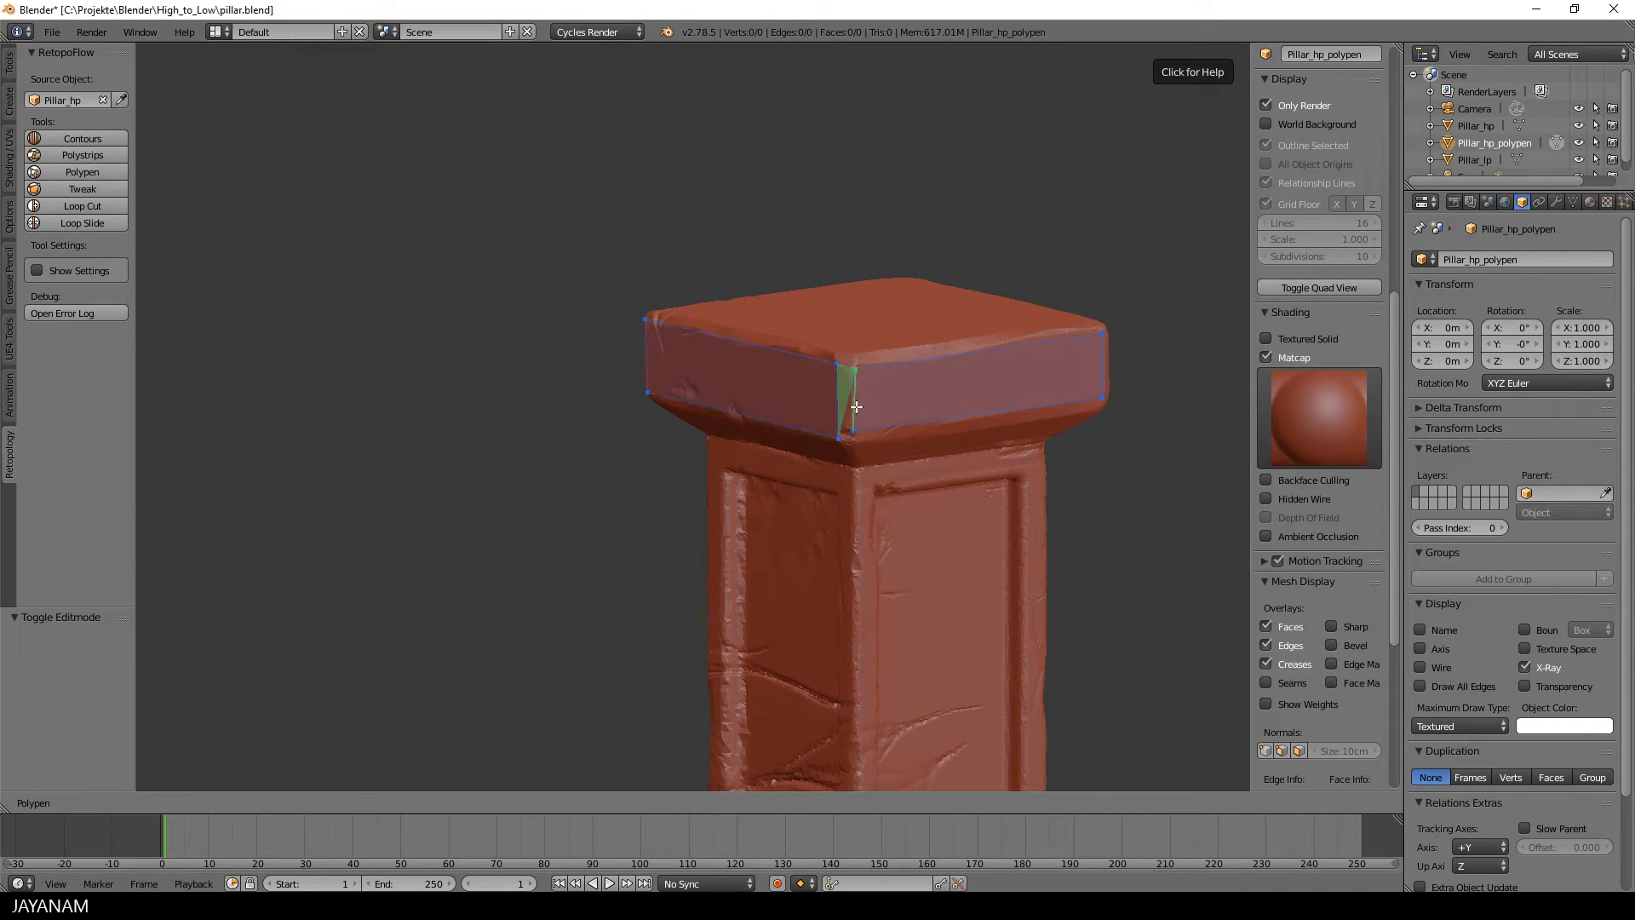
left_click_drag(855, 407, 855, 441)
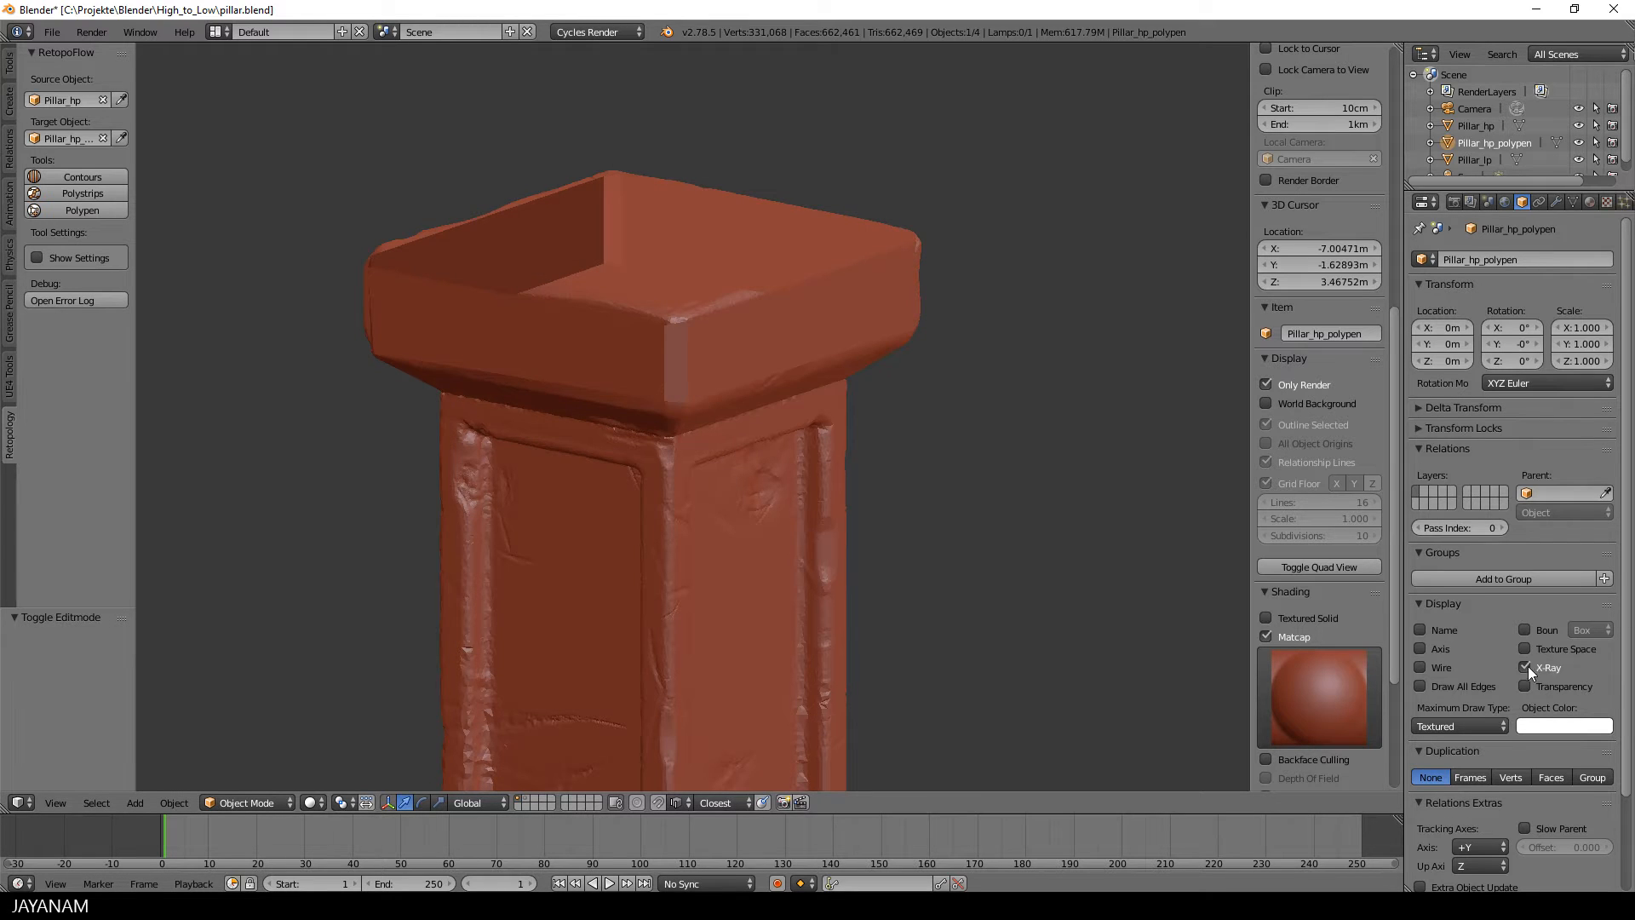
- Re-enter Polypen and draw an edge down the base block's front corner
left_click(1526, 668)
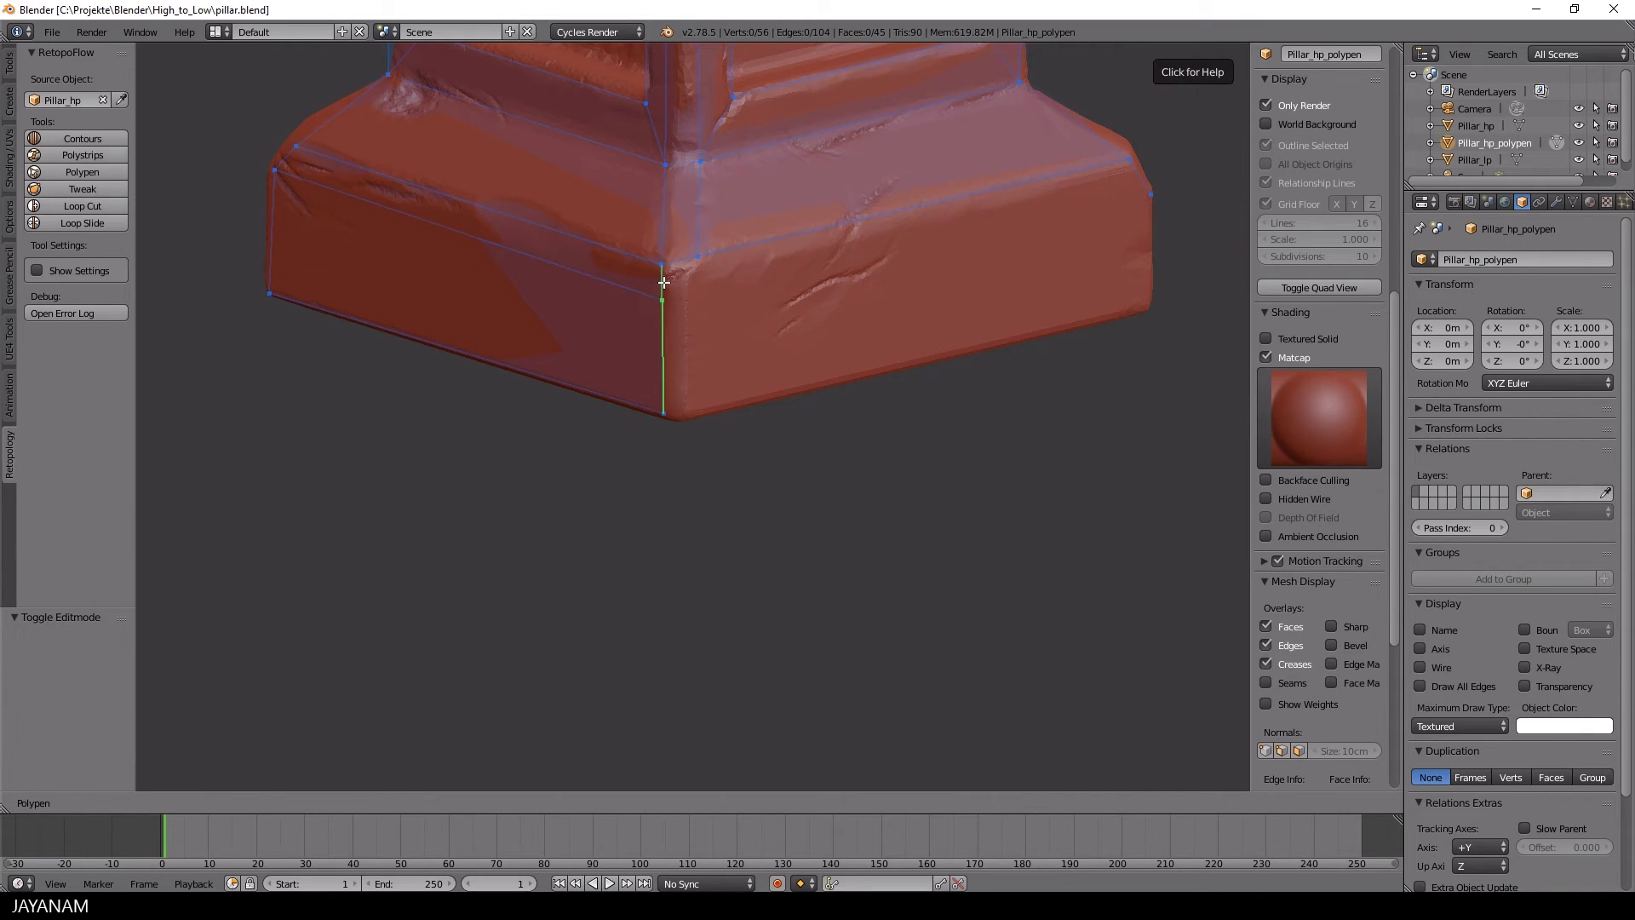
left_click_drag(663, 281, 1019, 211)
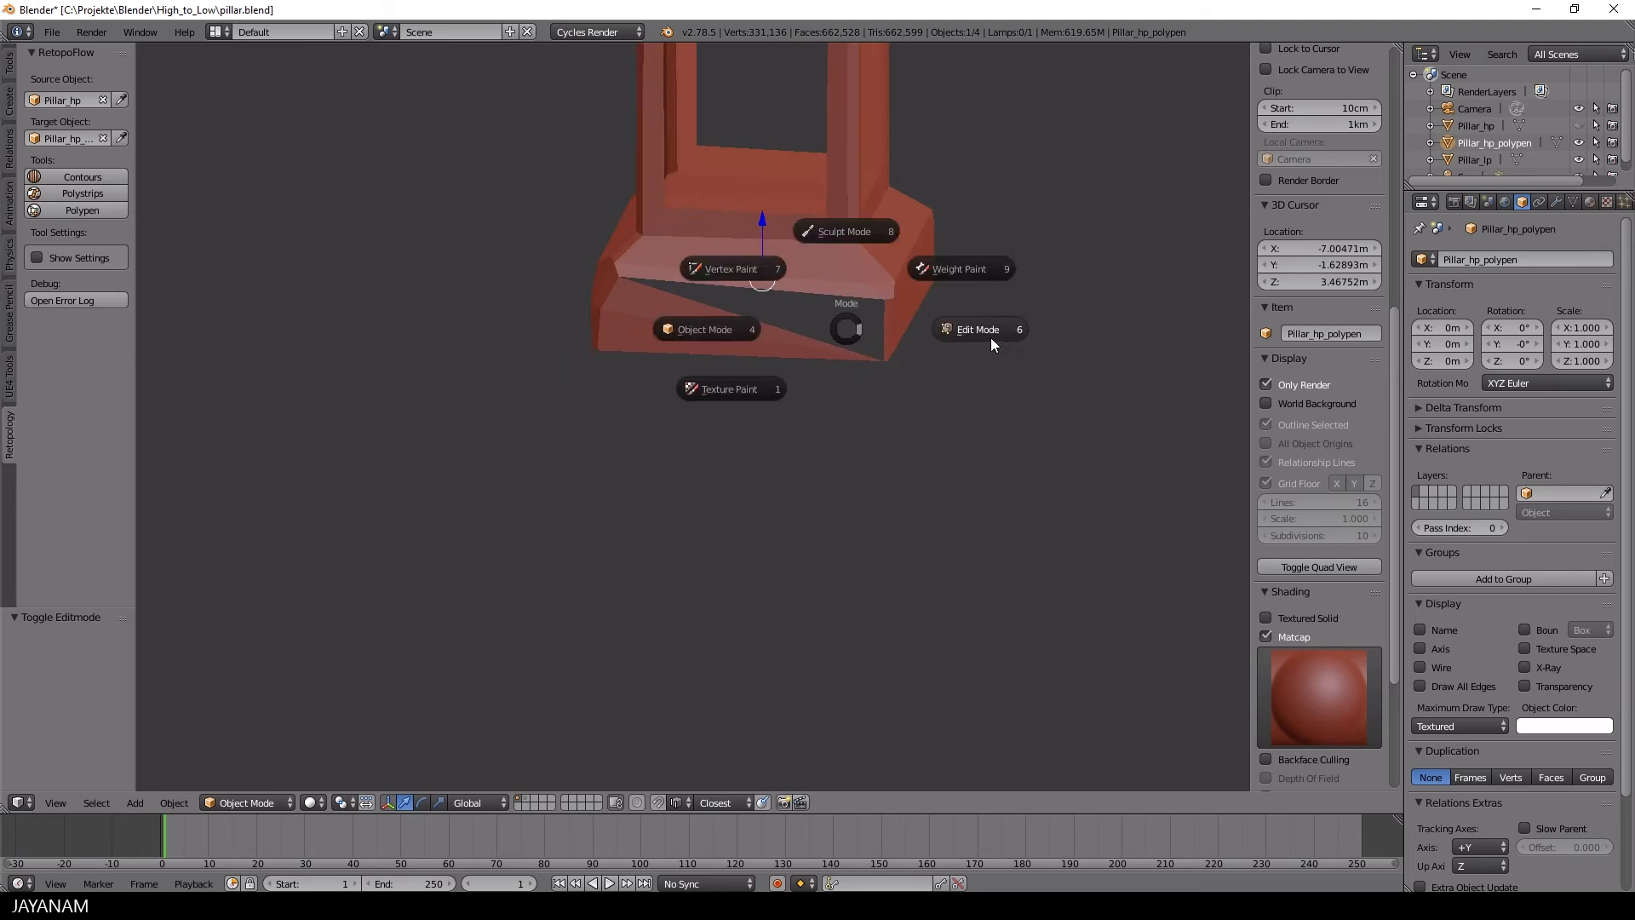
- Switch the low-poly cage object into Edit Mode from the mode pie menu
left_click(978, 329)
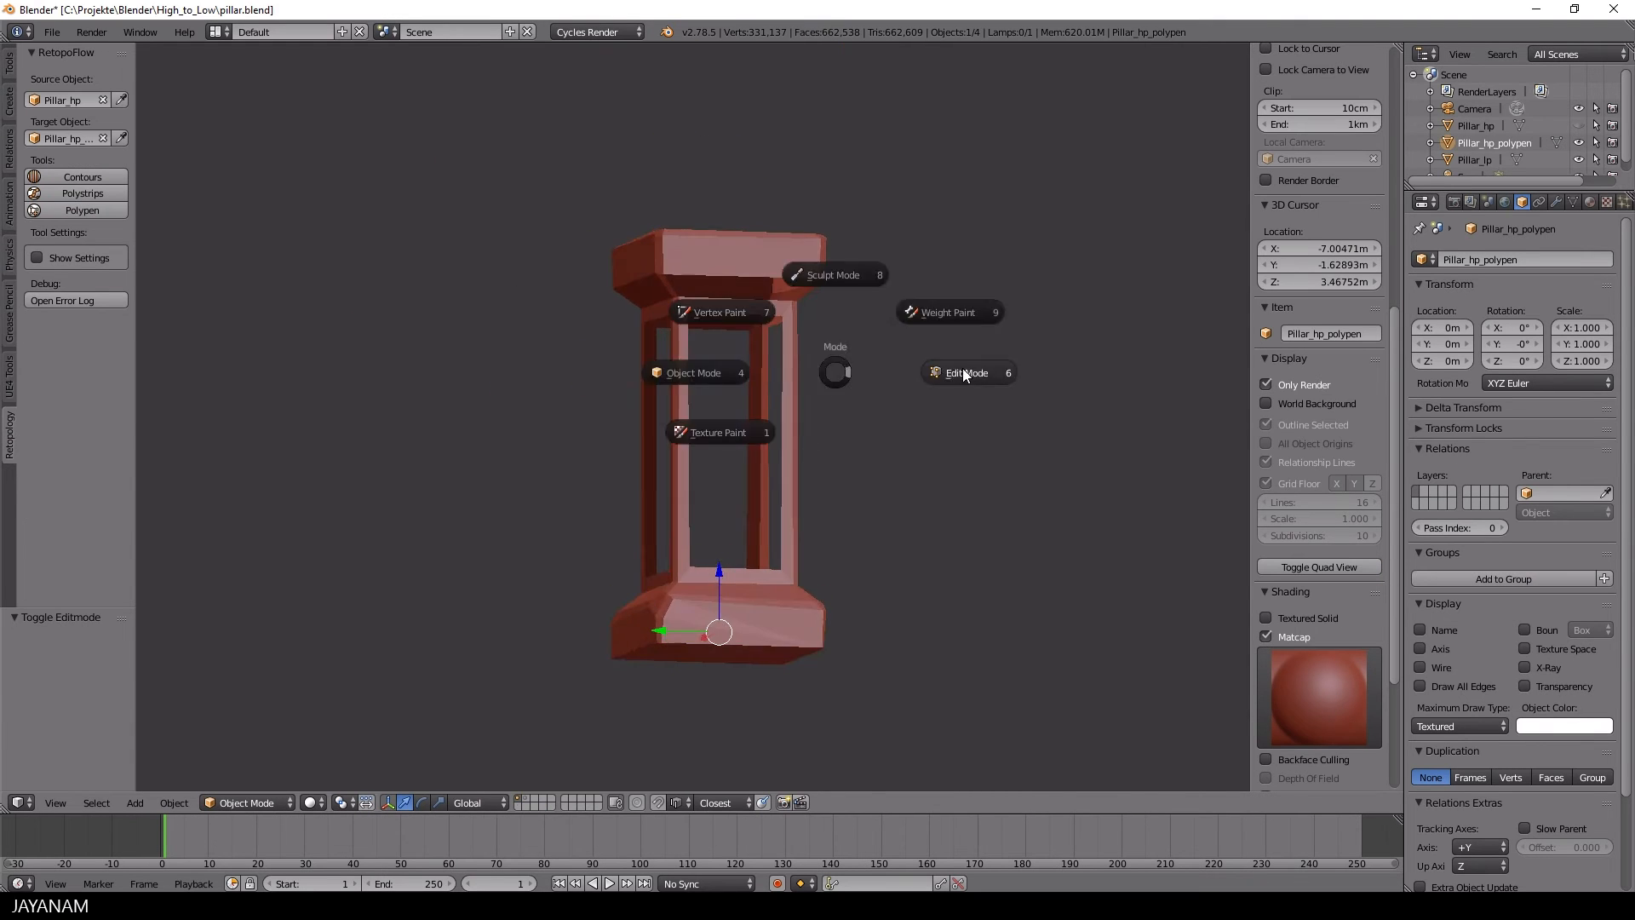
left_click(966, 374)
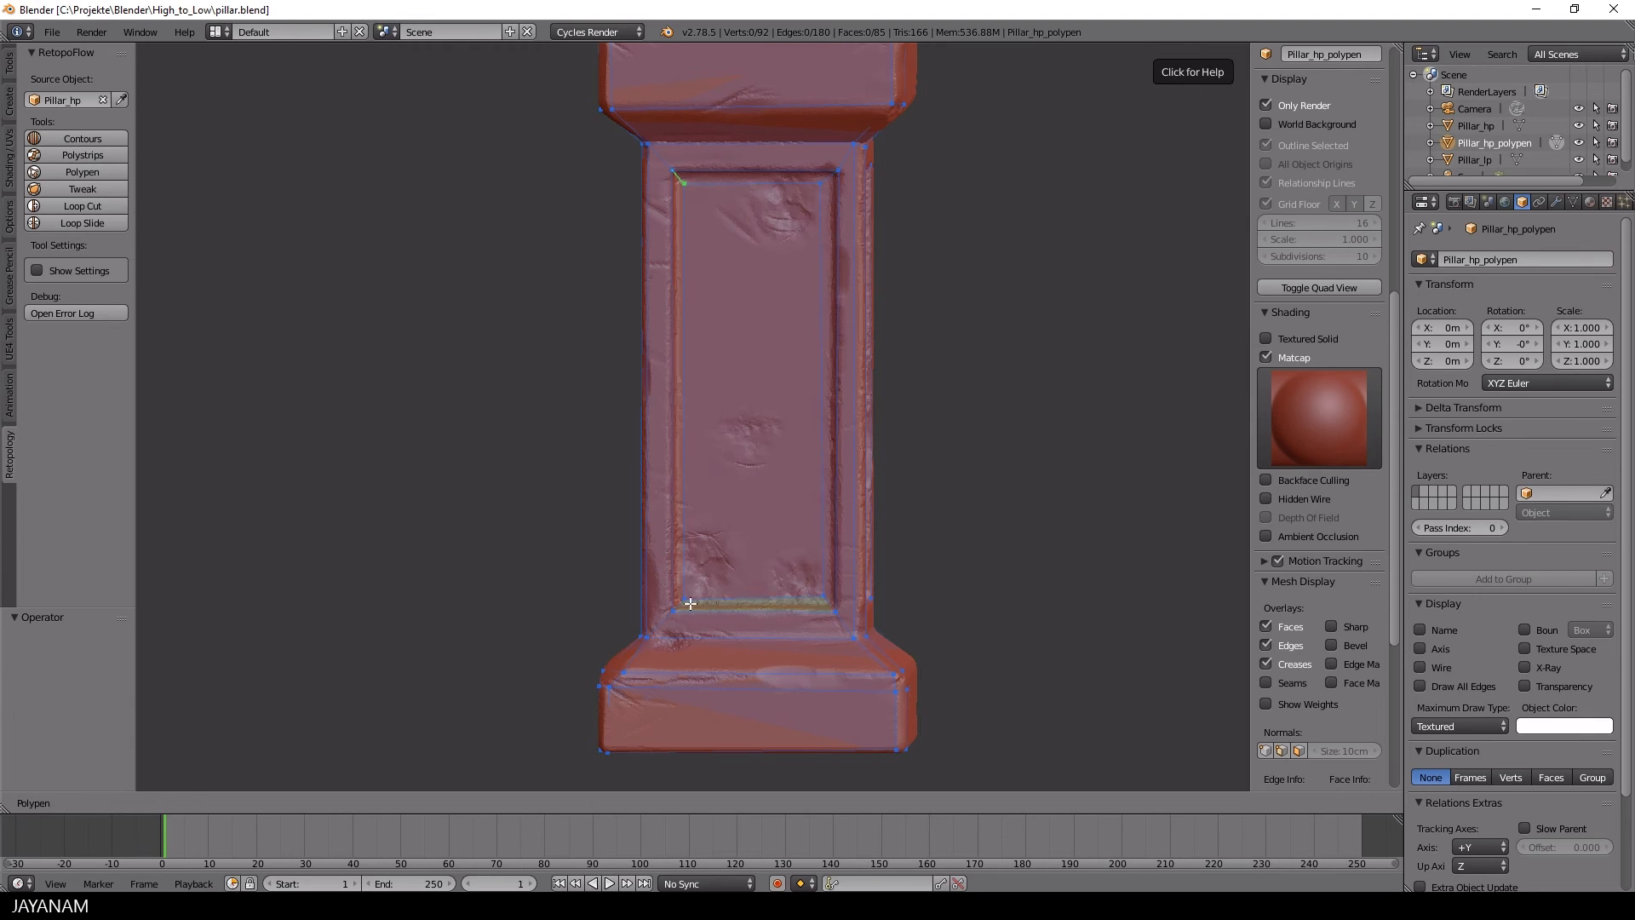
- Nudge the recessed panel's top edge down onto the scan's recess
scroll("down", 3)
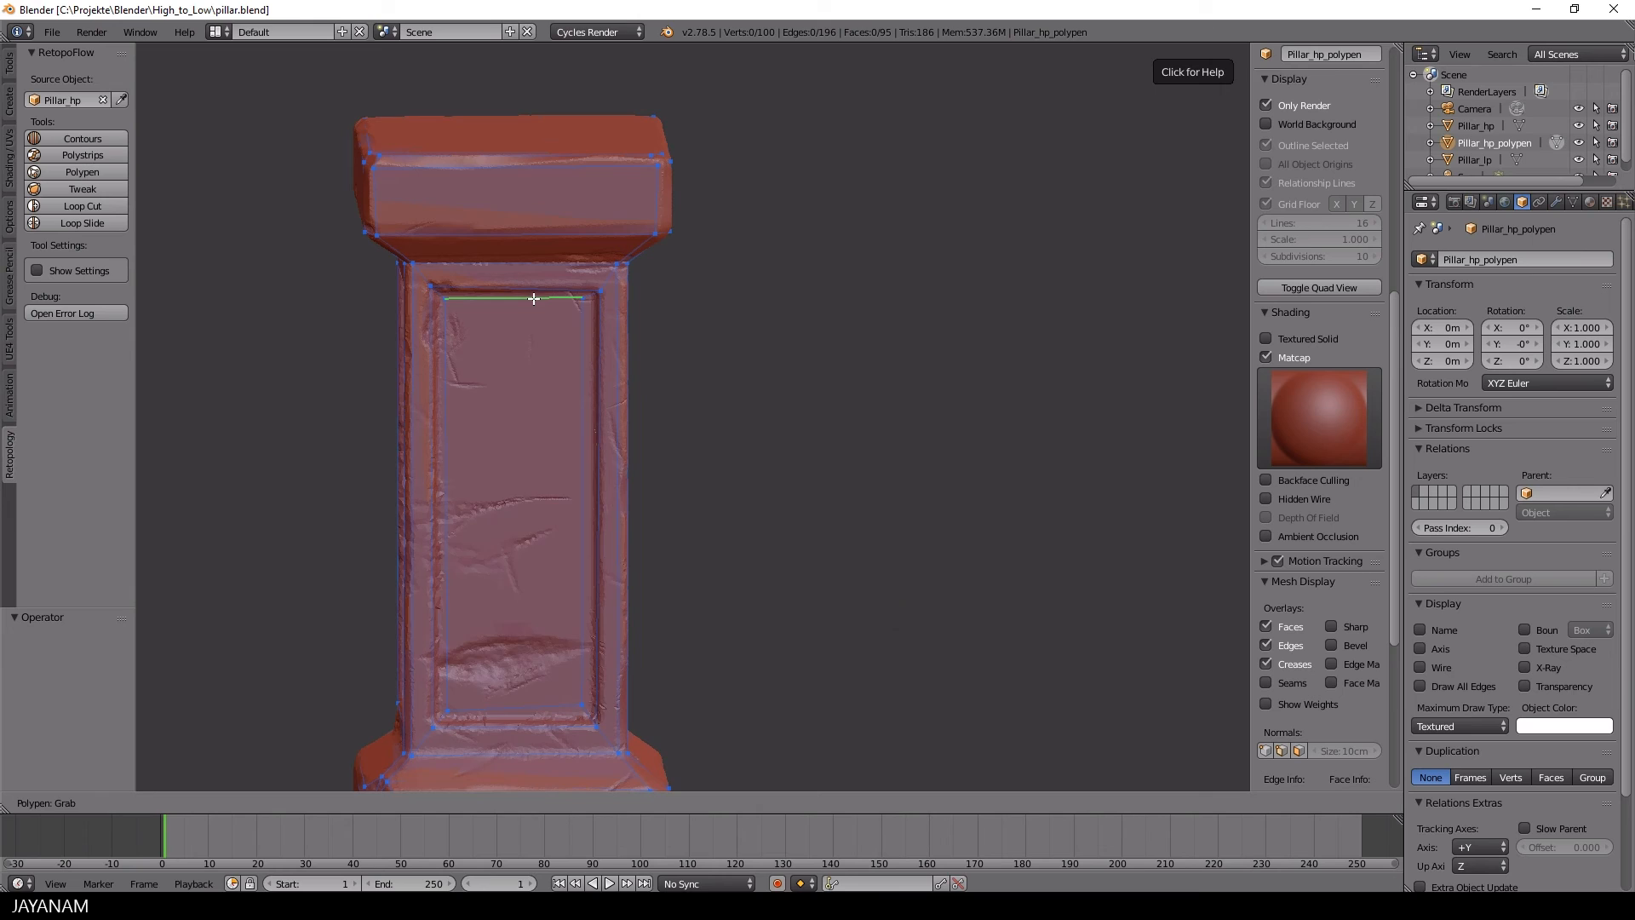
left_click_drag(533, 300, 540, 712)
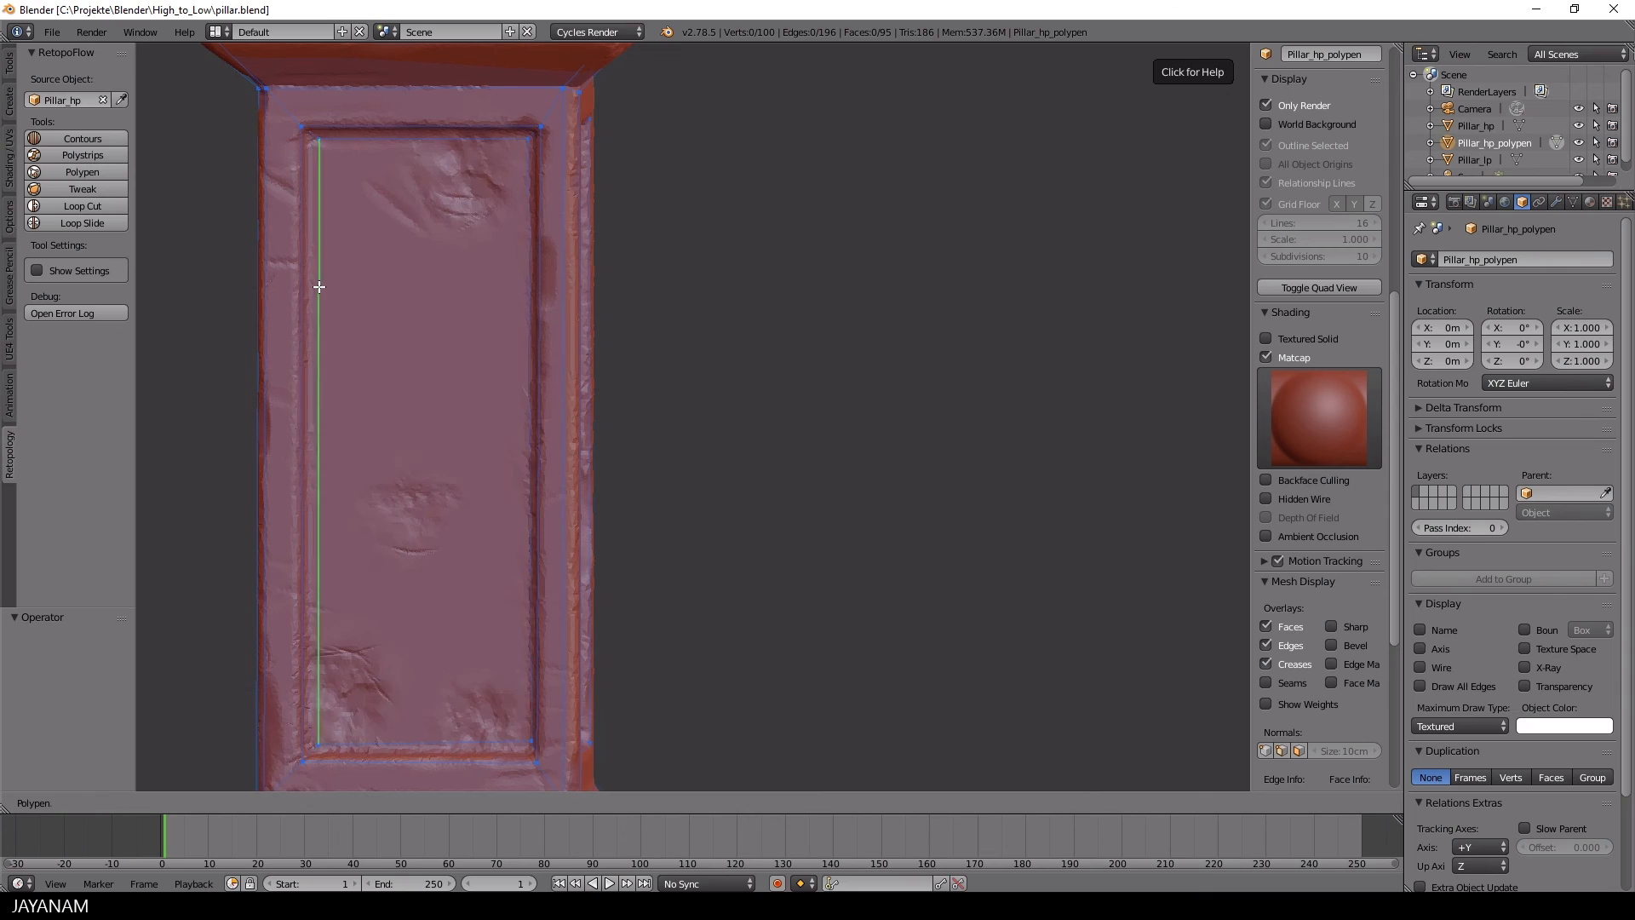
scroll("down", 3)
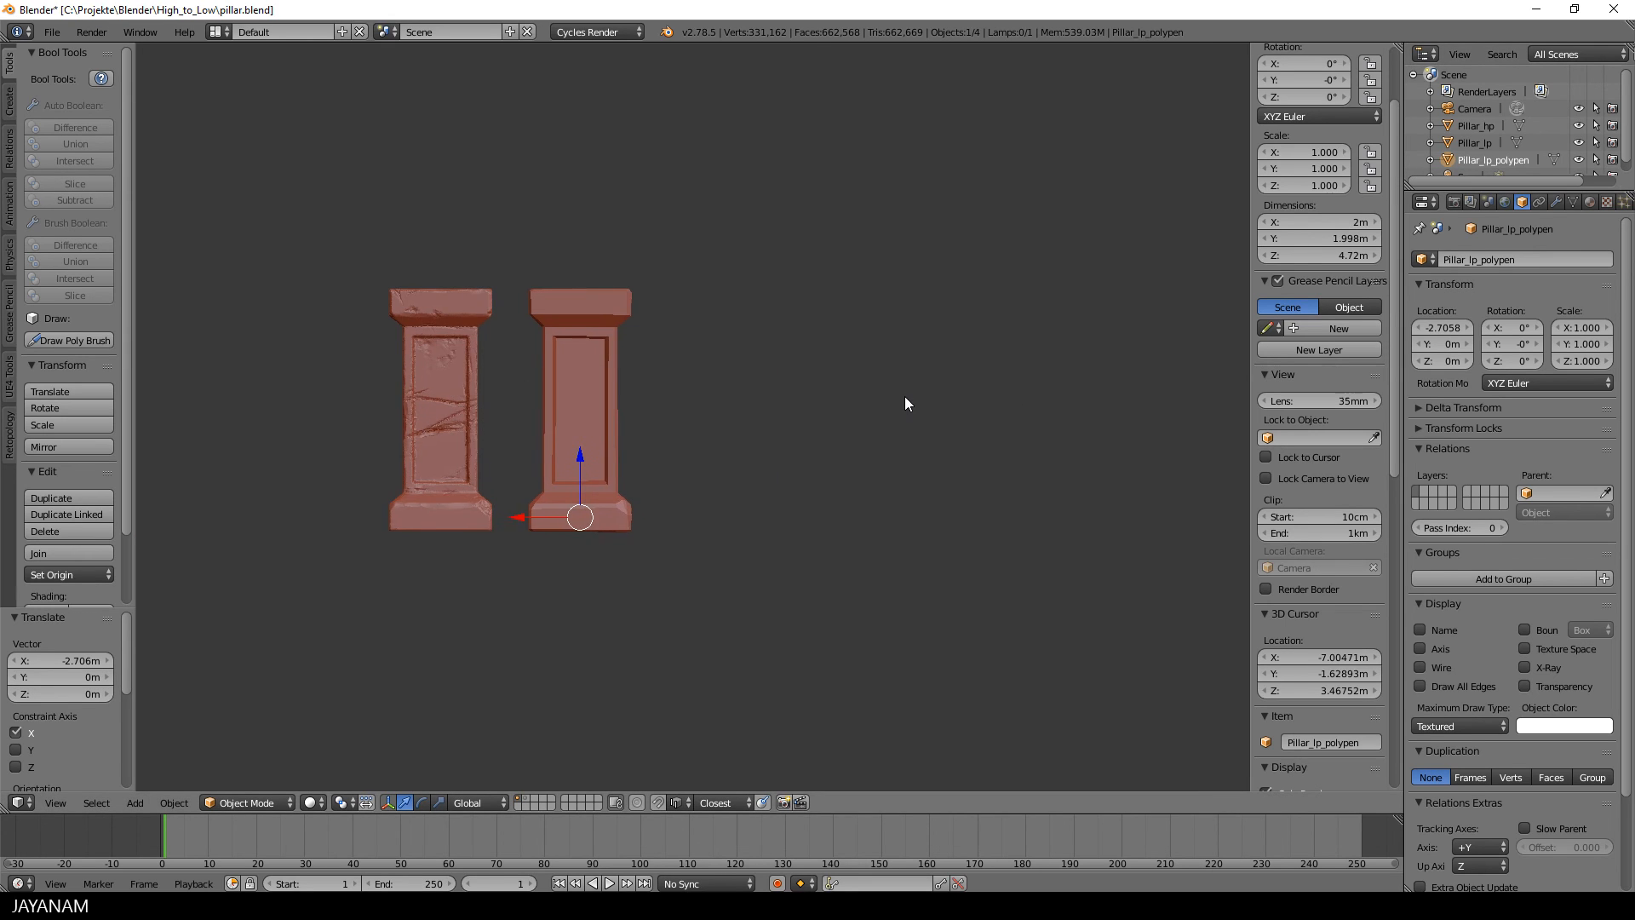
- Select the Pillar_lp object in the Outliner
left_click(1477, 143)
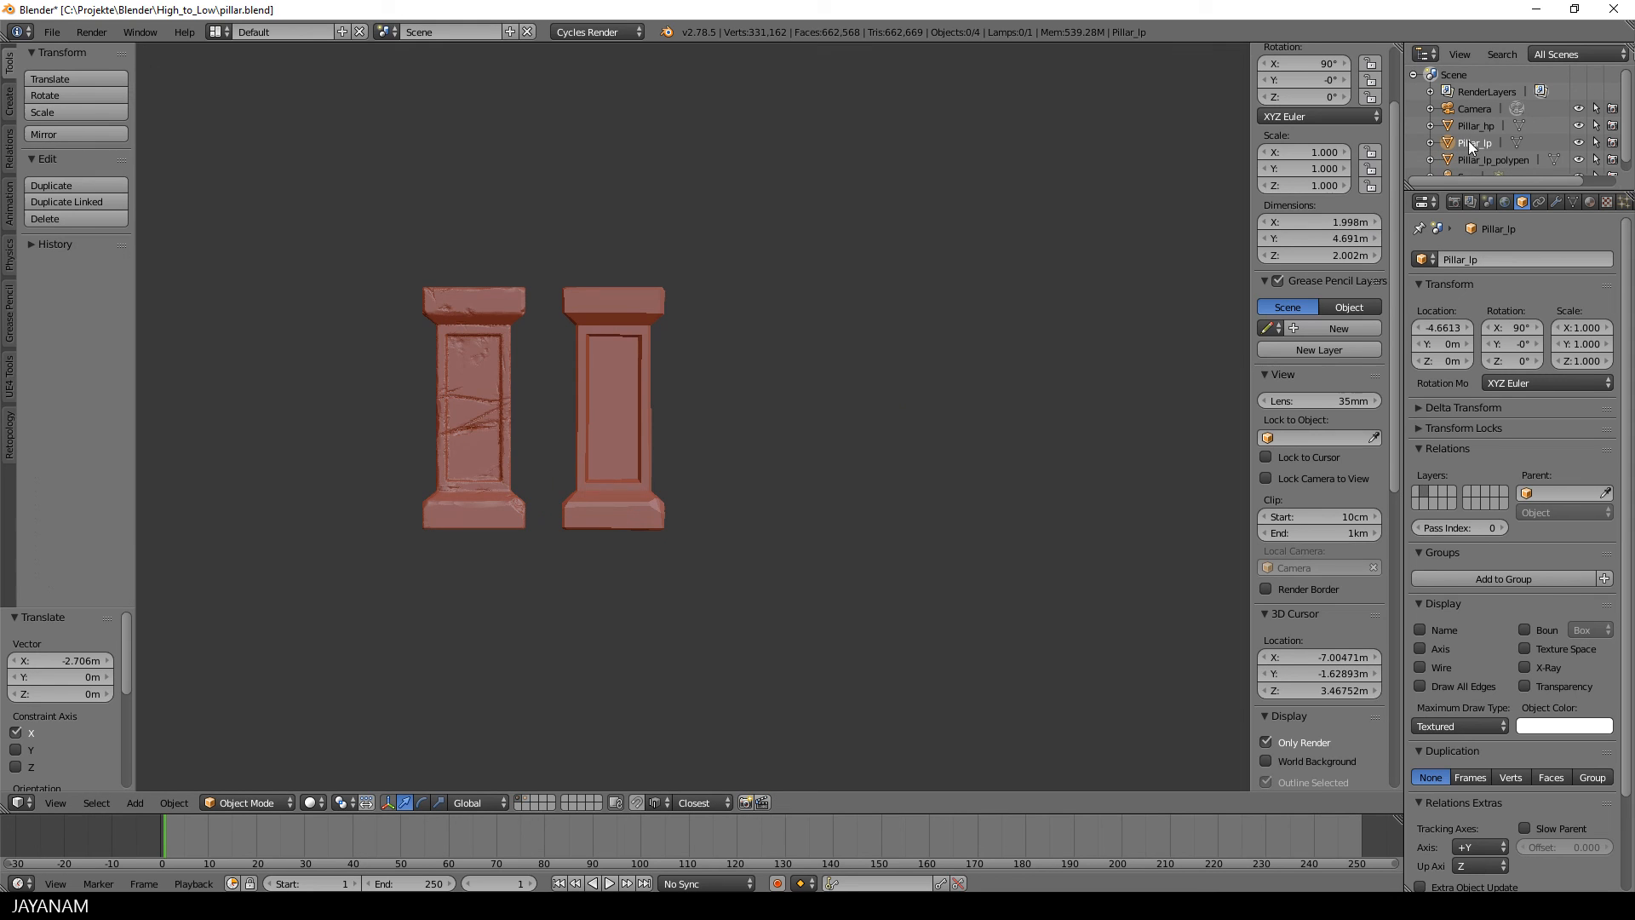